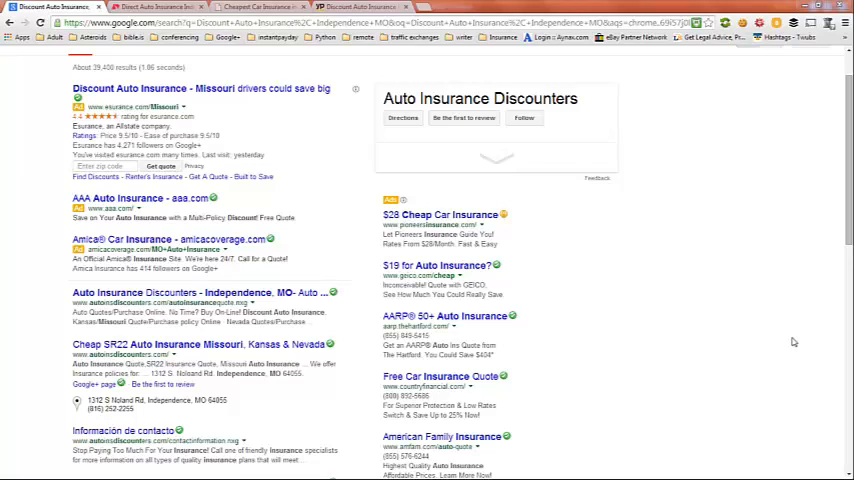
# Scroll down through the Google results for discount auto insurance in Independence, MO.
pyautogui.scroll(-3)
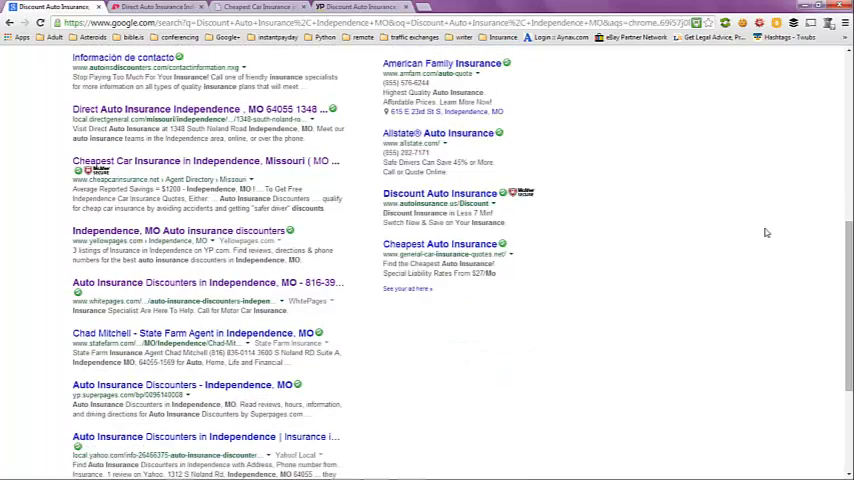
pyautogui.scroll(-3)
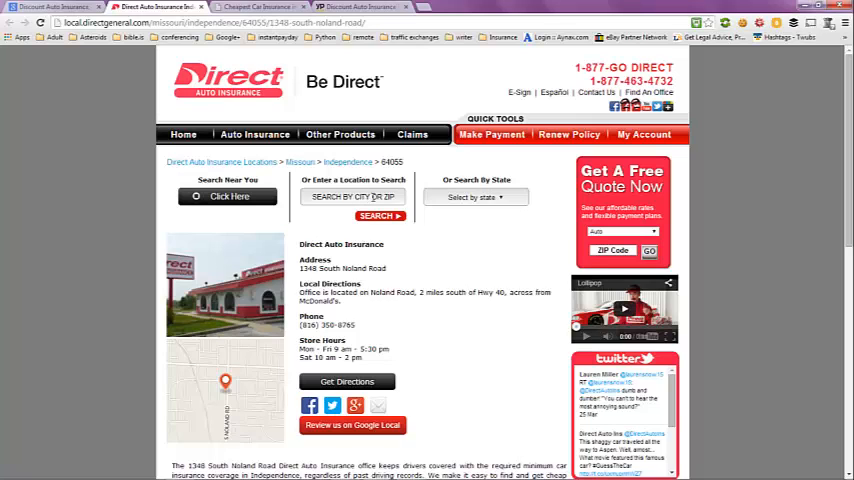
pyautogui.click(254, 134)
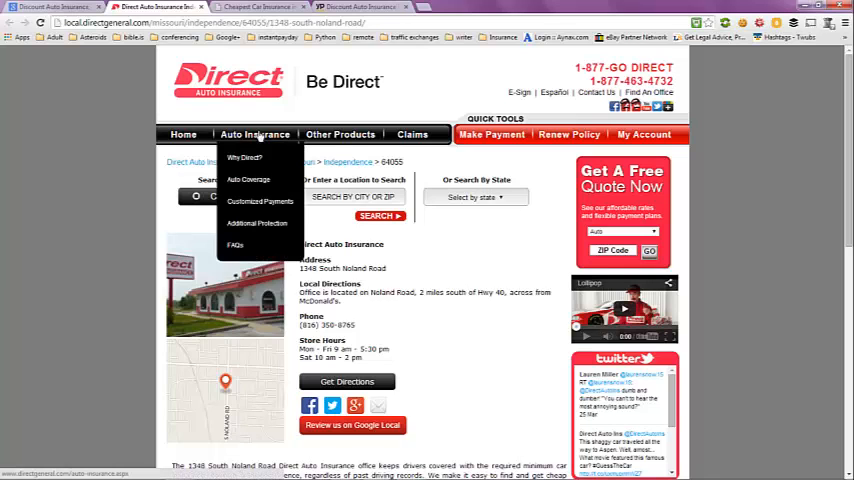
pyautogui.click(412, 134)
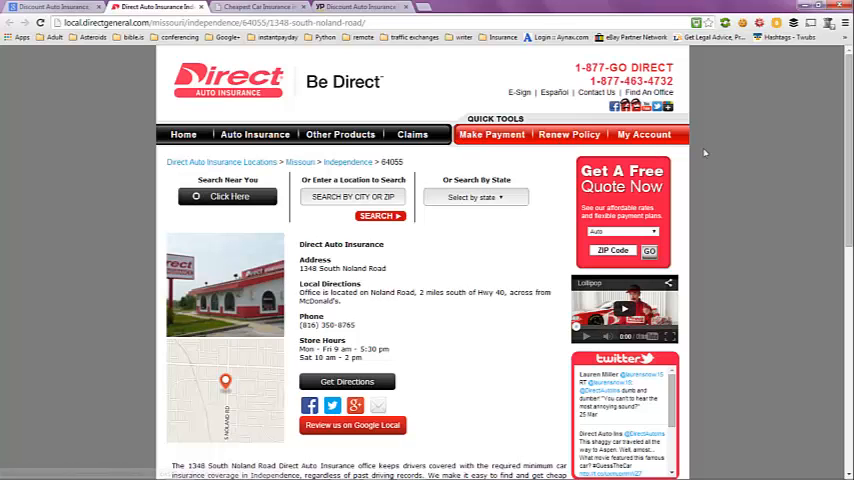
pyautogui.moveTo(672, 240)
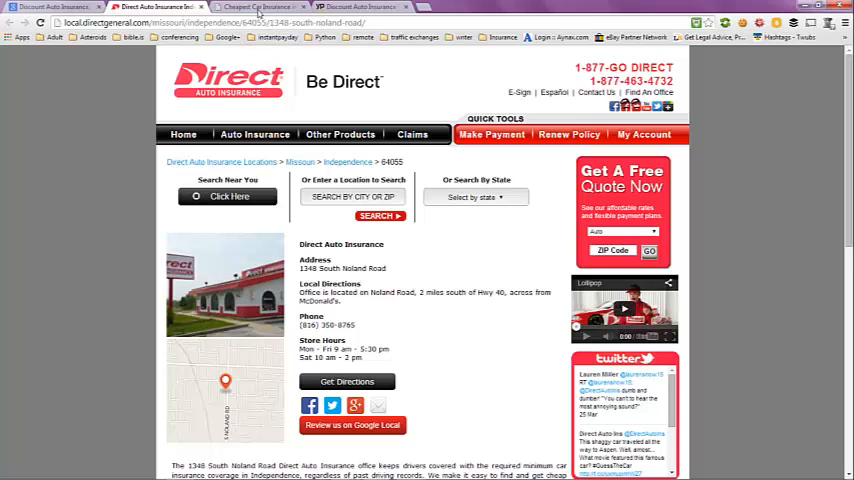
pyautogui.click(270, 7)
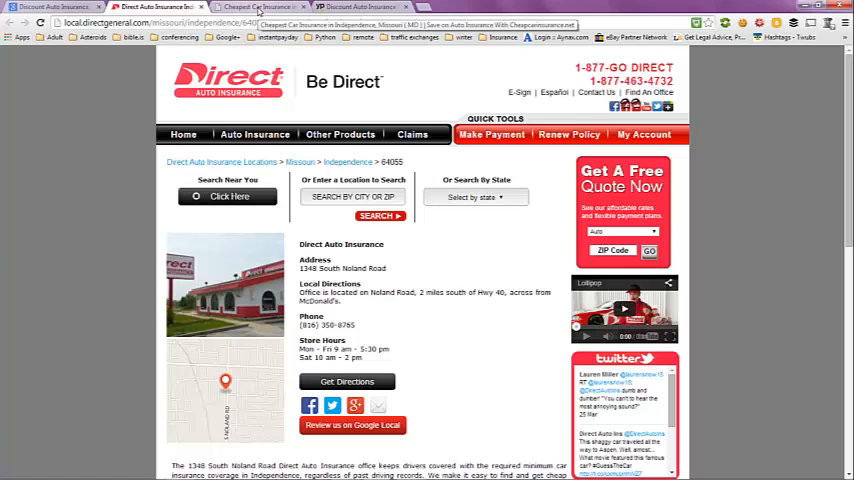
# Scroll CheapCarInsurance.net's Independence agent list to the end, then switch to the Yellow Pages tab.
pyautogui.click(262, 7)
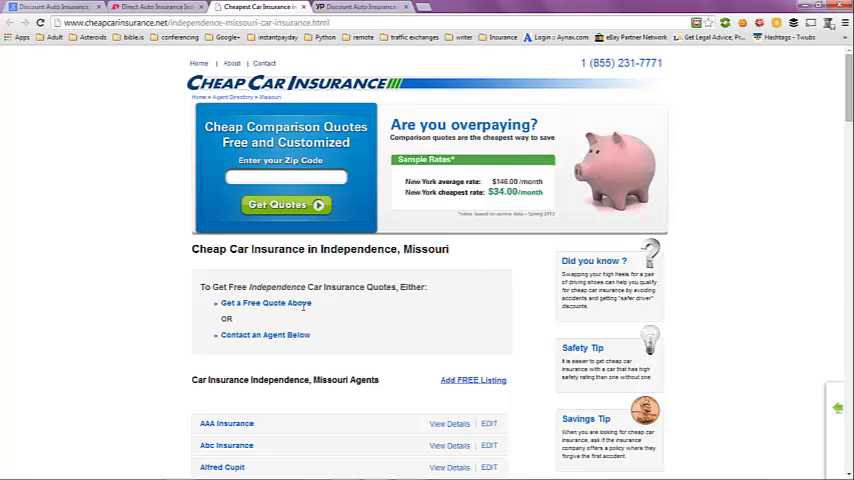
pyautogui.scroll(-3)
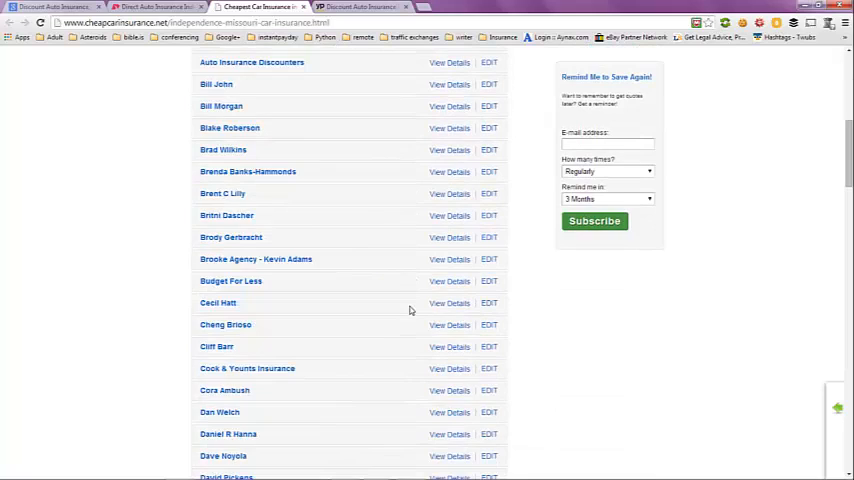
pyautogui.scroll(-3)
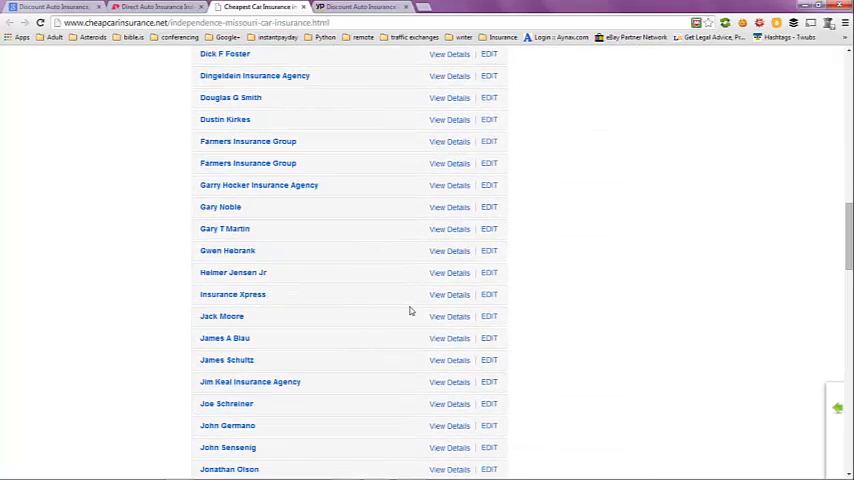
pyautogui.scroll(-3)
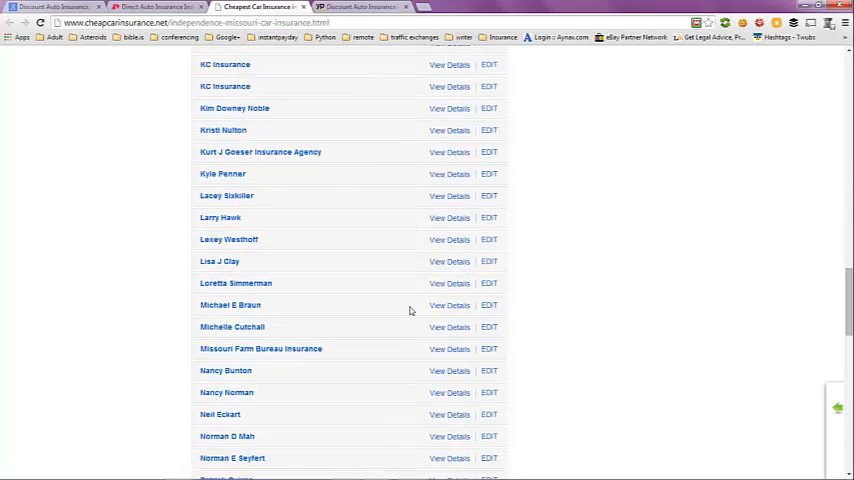
pyautogui.scroll(-3)
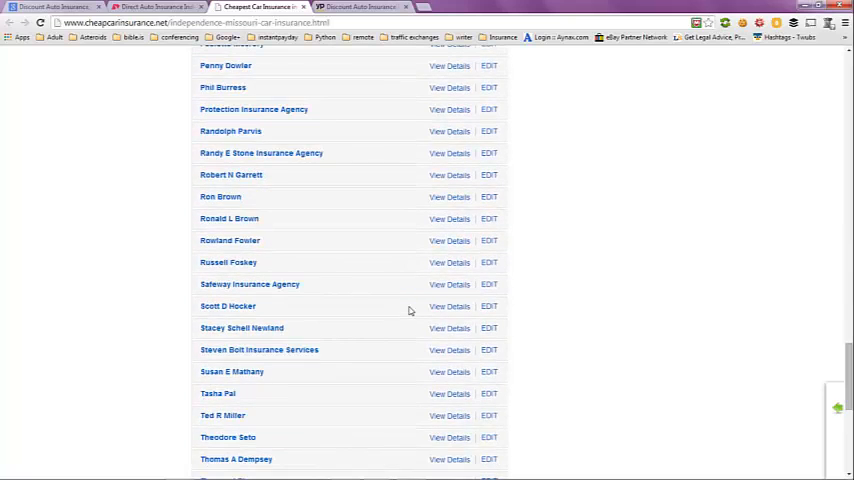
pyautogui.scroll(-3)
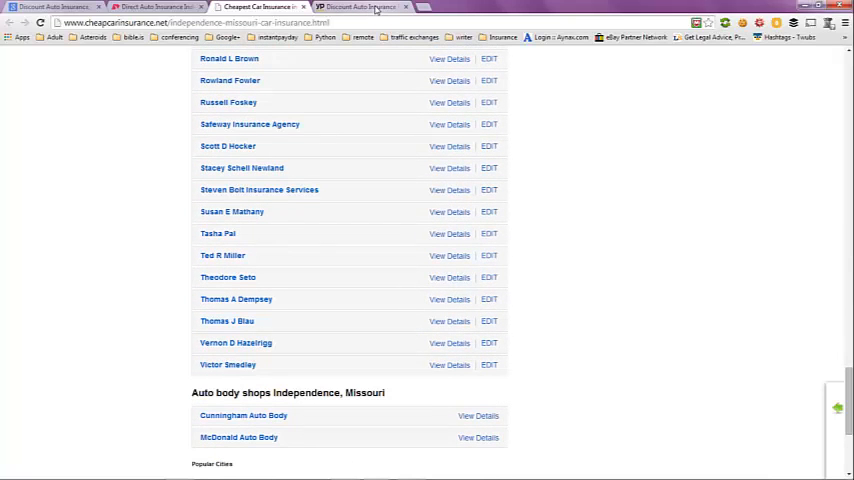
pyautogui.click(360, 7)
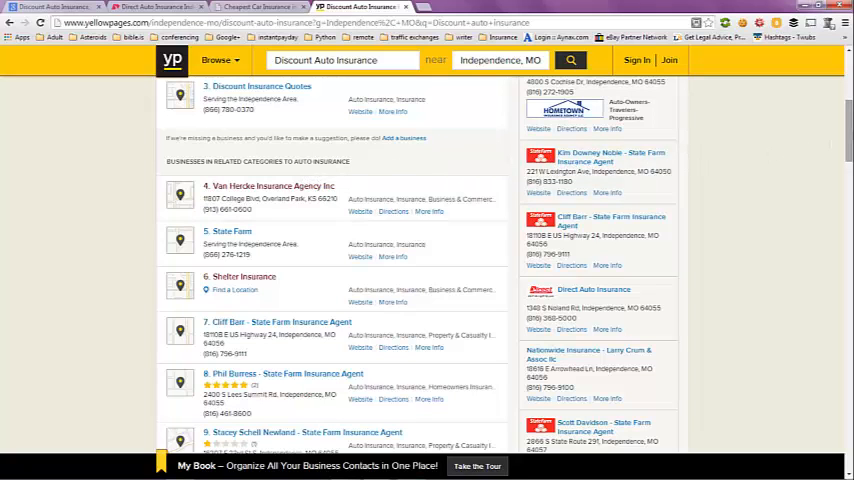
pyautogui.scroll(-3)
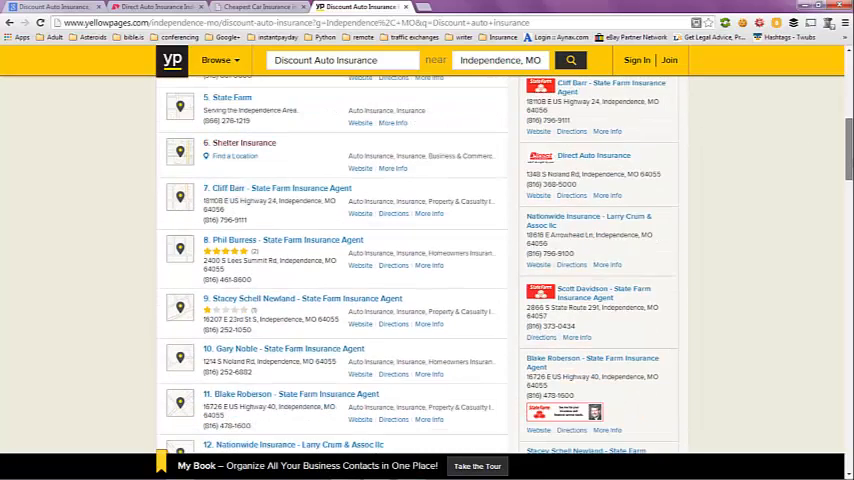
pyautogui.scroll(-3)
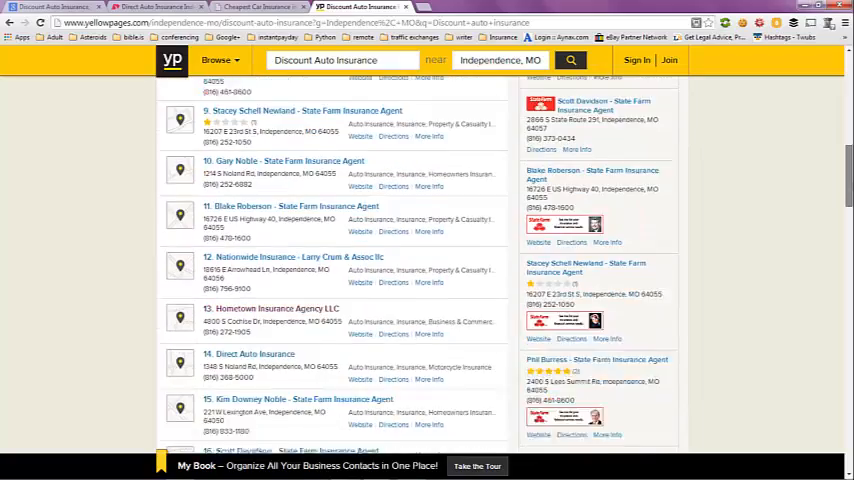
pyautogui.scroll(-3)
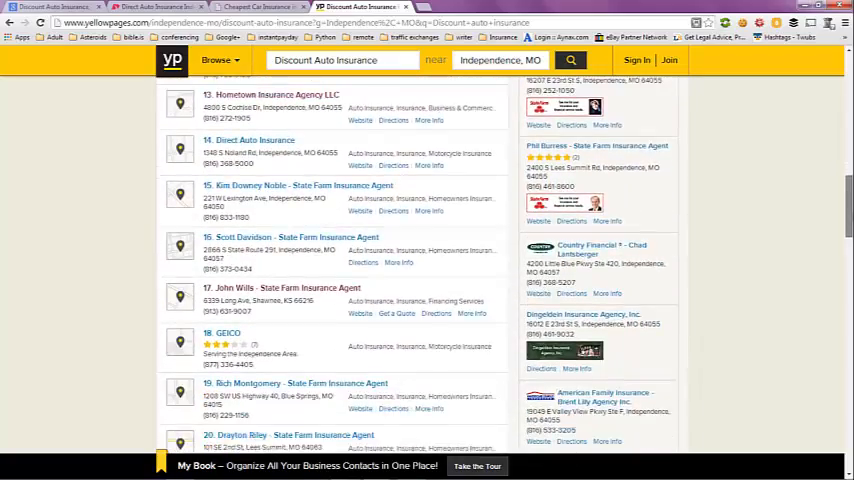
pyautogui.scroll(-3)
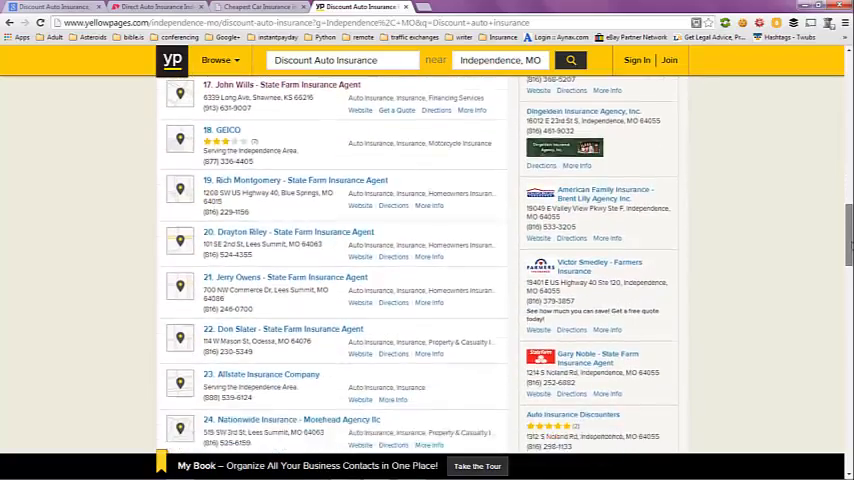
pyautogui.scroll(-3)
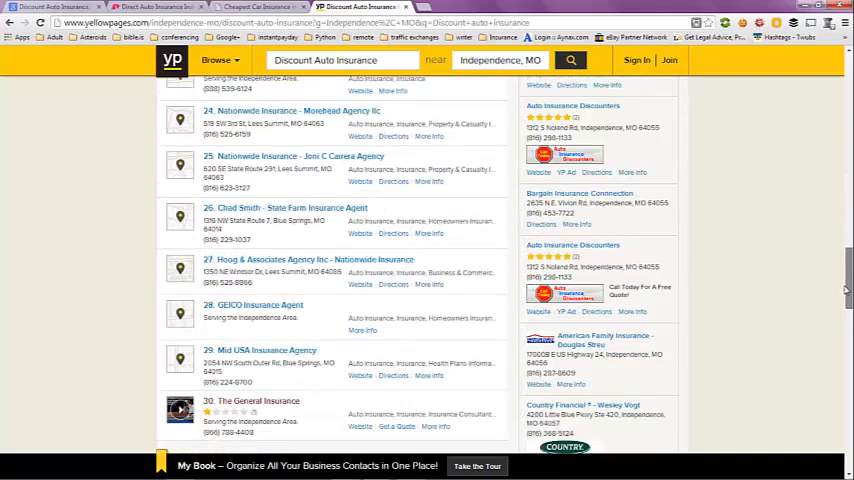
pyautogui.scroll(-3)
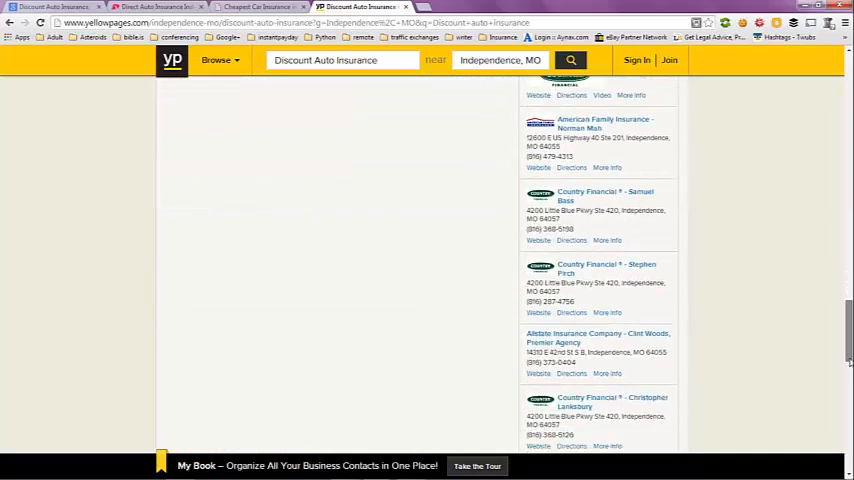
pyautogui.scroll(-3)
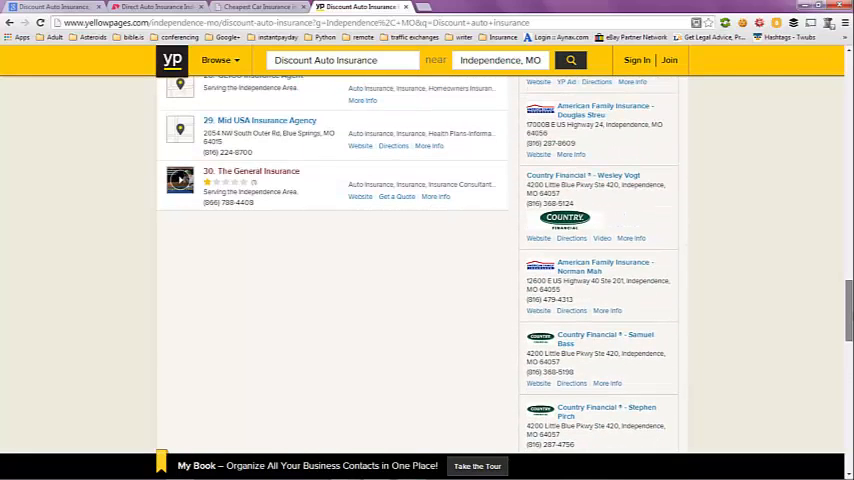
pyautogui.scroll(-3)
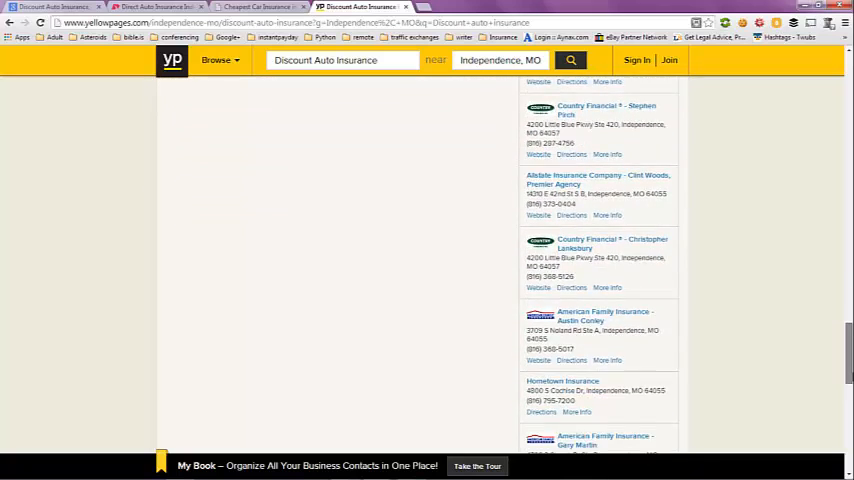
pyautogui.scroll(-3)
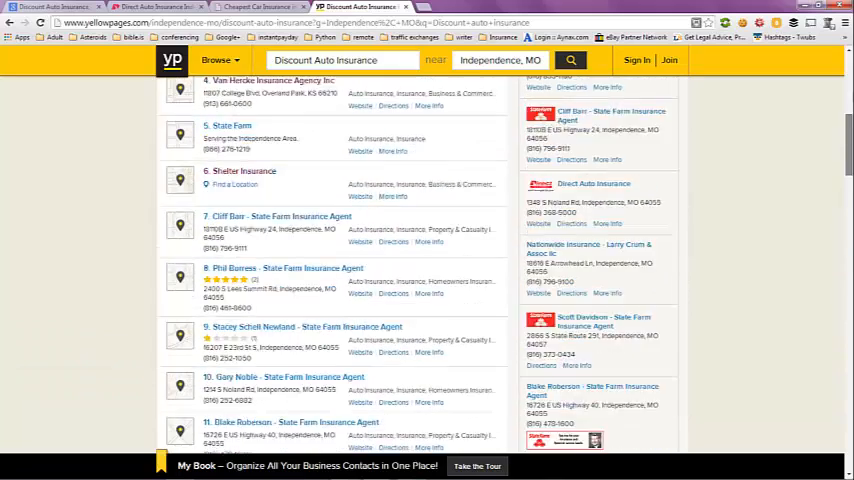
pyautogui.scroll(3)
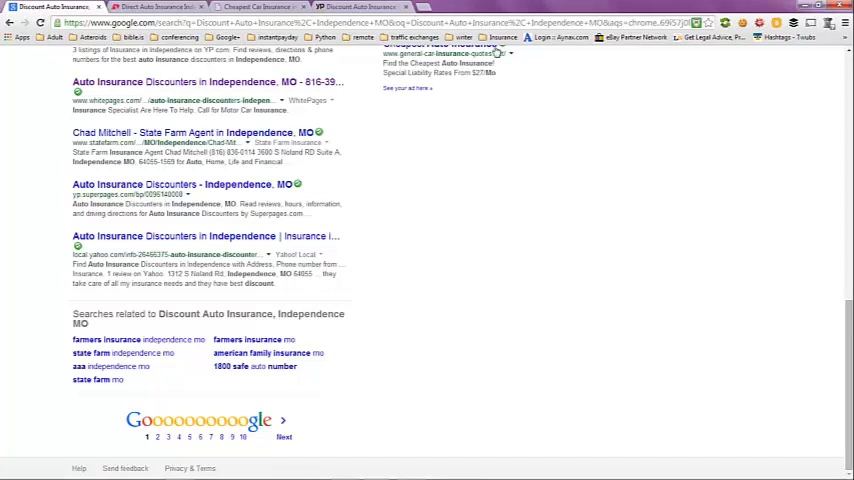
pyautogui.moveTo(520, 52)
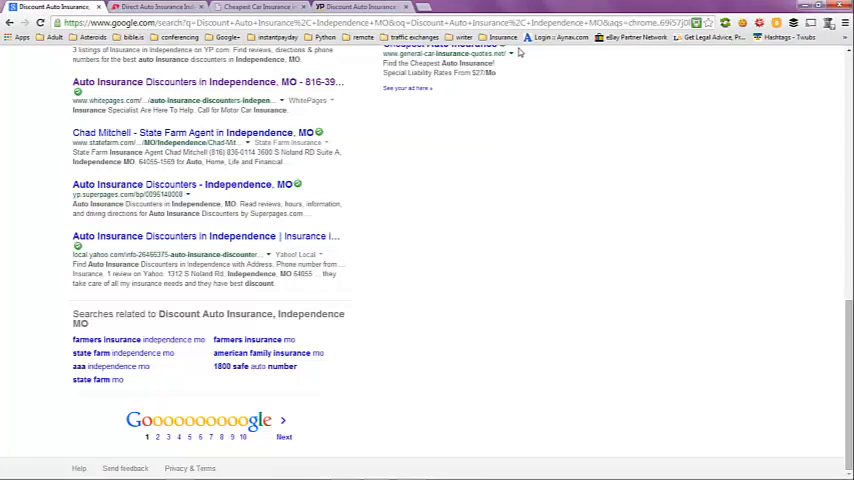